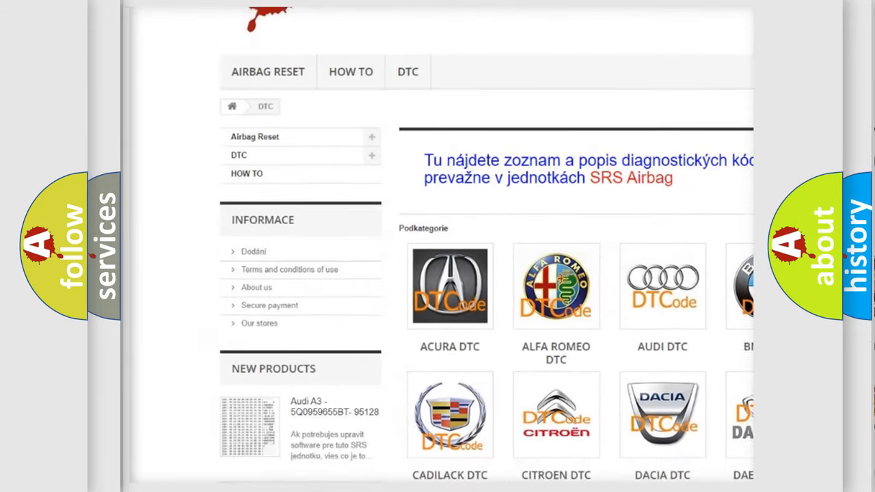
{"action": "scroll", "scroll_direction": "down", "scroll_amount": 3}
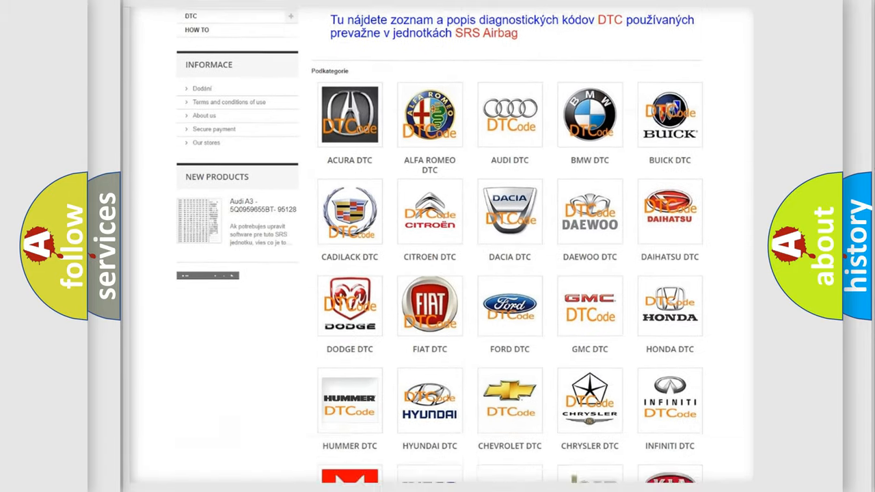
{"action": "scroll", "scroll_direction": "down", "scroll_amount": 3}
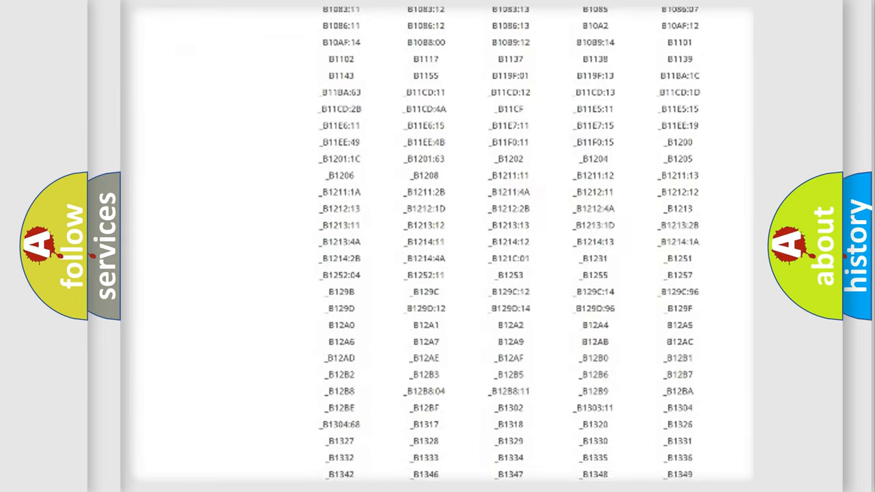
{"action": "scroll", "scroll_direction": "down", "scroll_amount": 3}
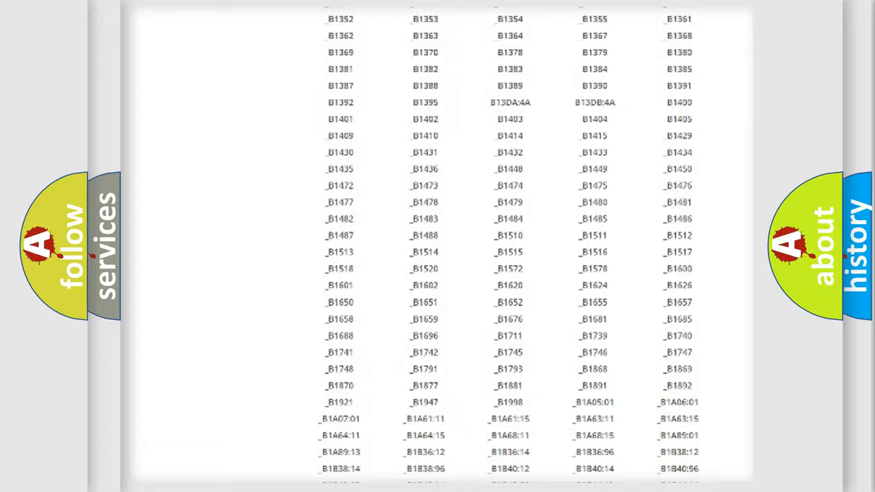